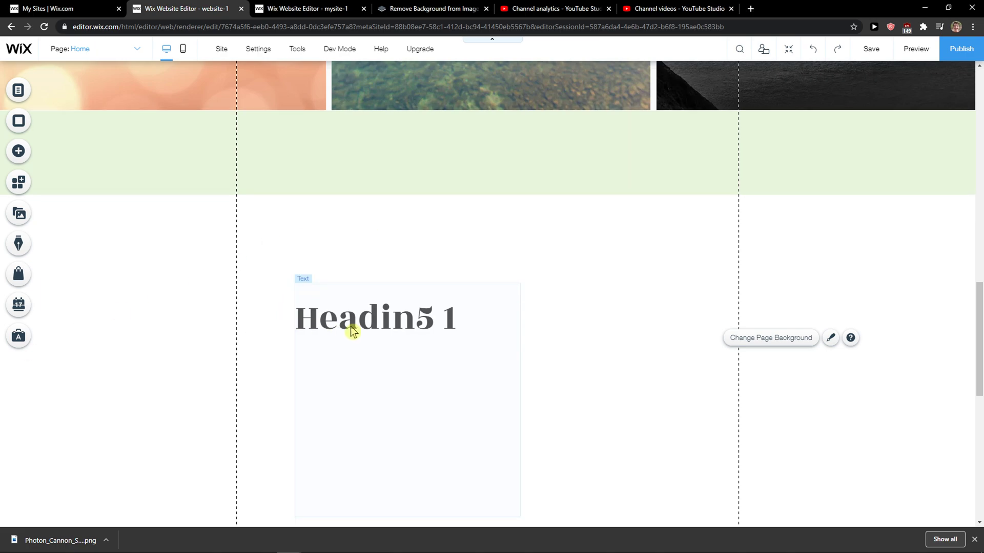
pyautogui.doubleClick(375, 318)
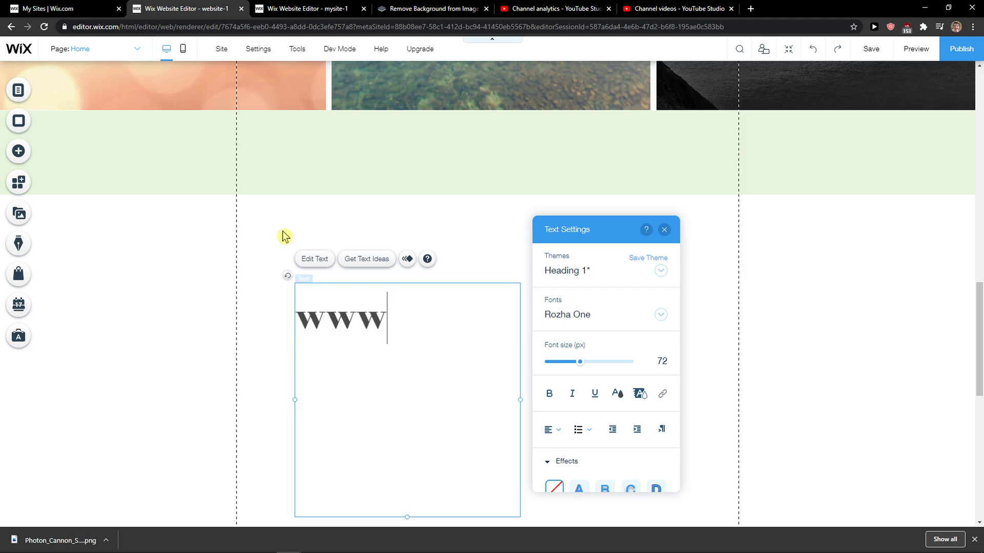
pyautogui.write('.youtube')
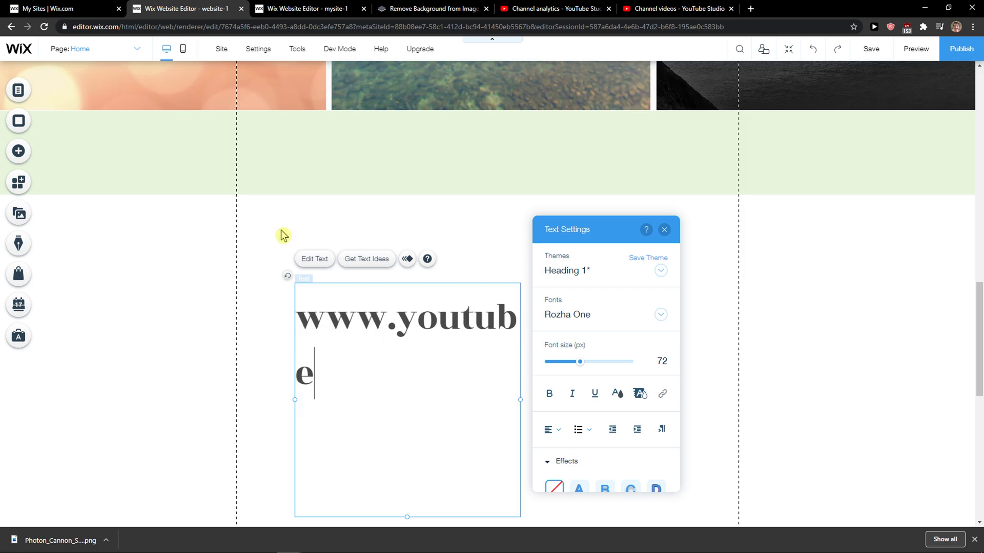
pyautogui.write('.com')
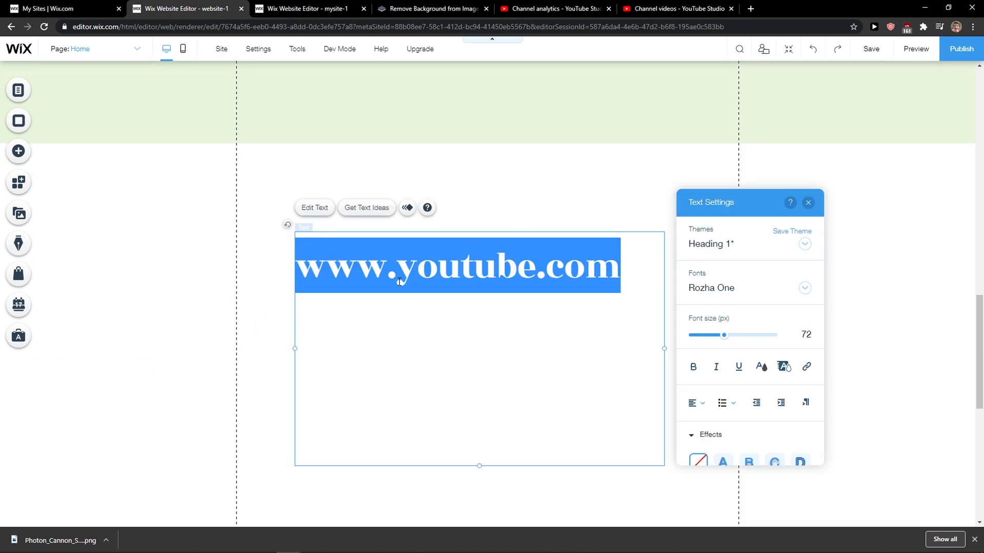
pyautogui.moveTo(806, 367)
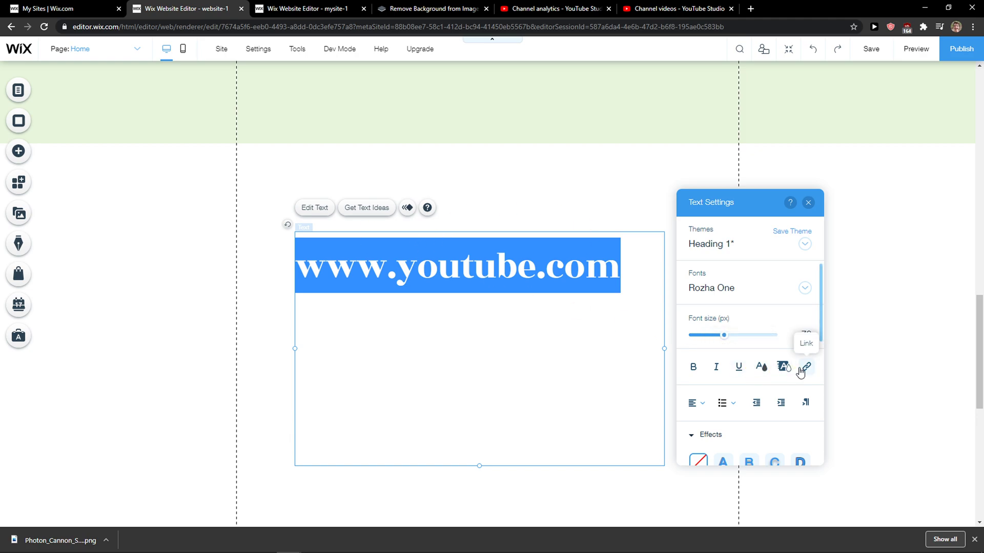
pyautogui.click(807, 367)
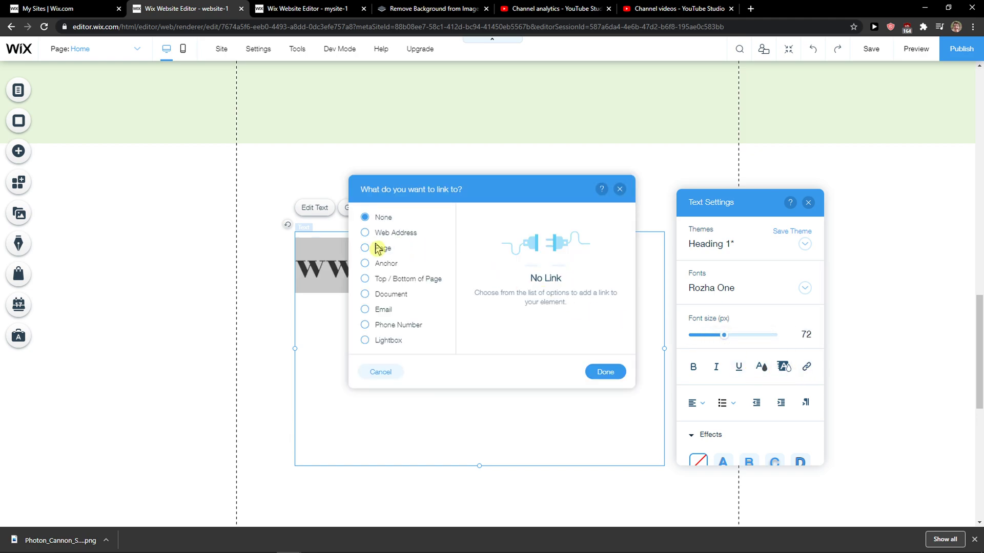
pyautogui.click(364, 233)
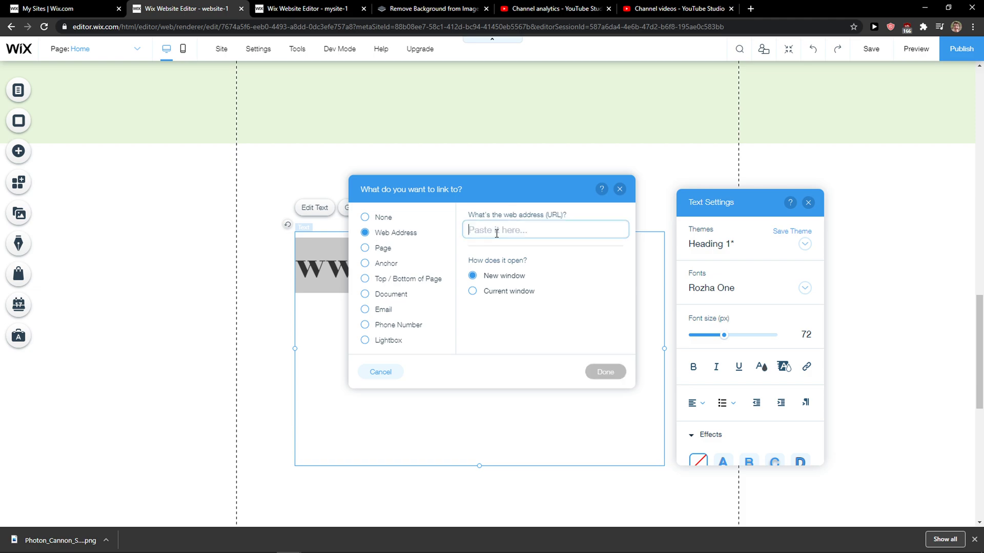
pyautogui.write('www.youtube.com')
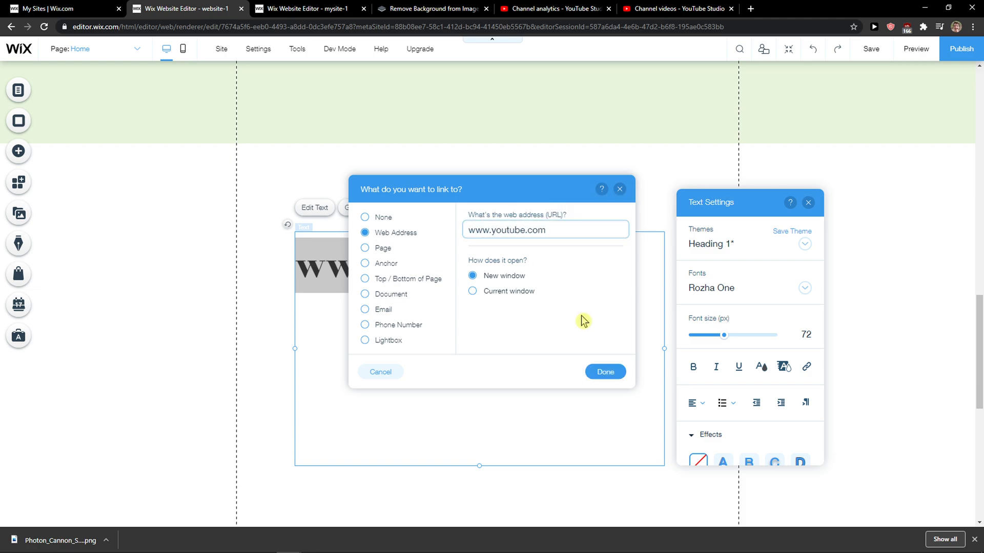
pyautogui.click(604, 371)
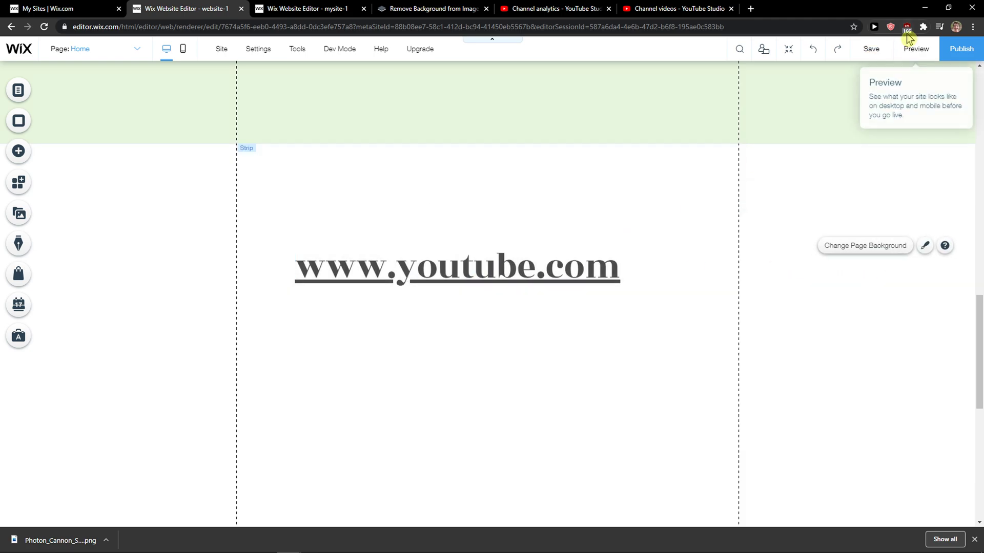
pyautogui.click(915, 50)
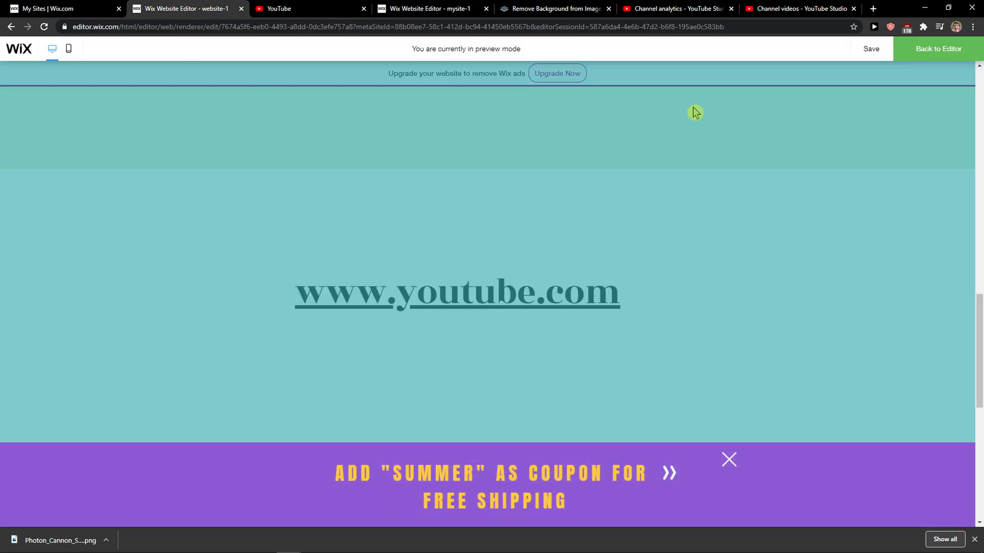
pyautogui.click(938, 48)
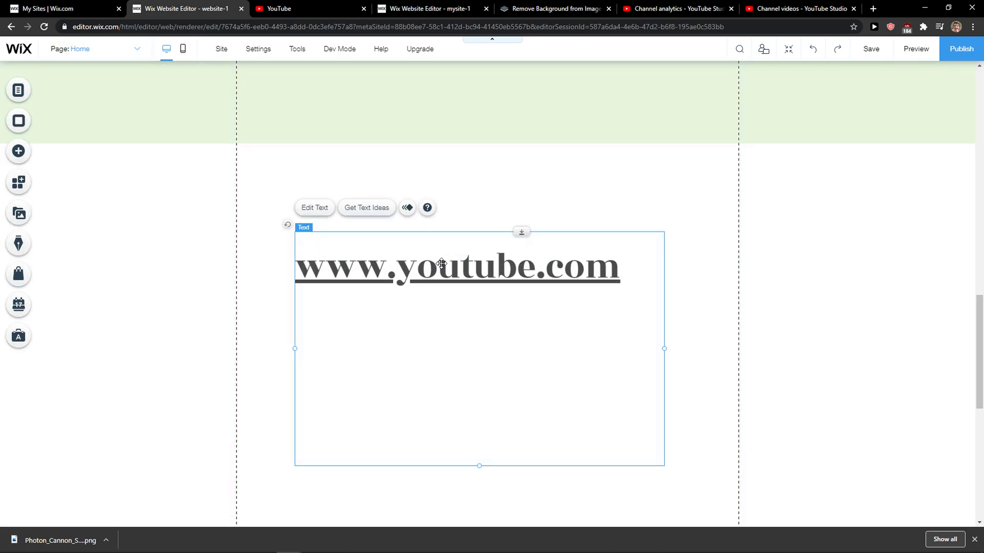
pyautogui.click(315, 208)
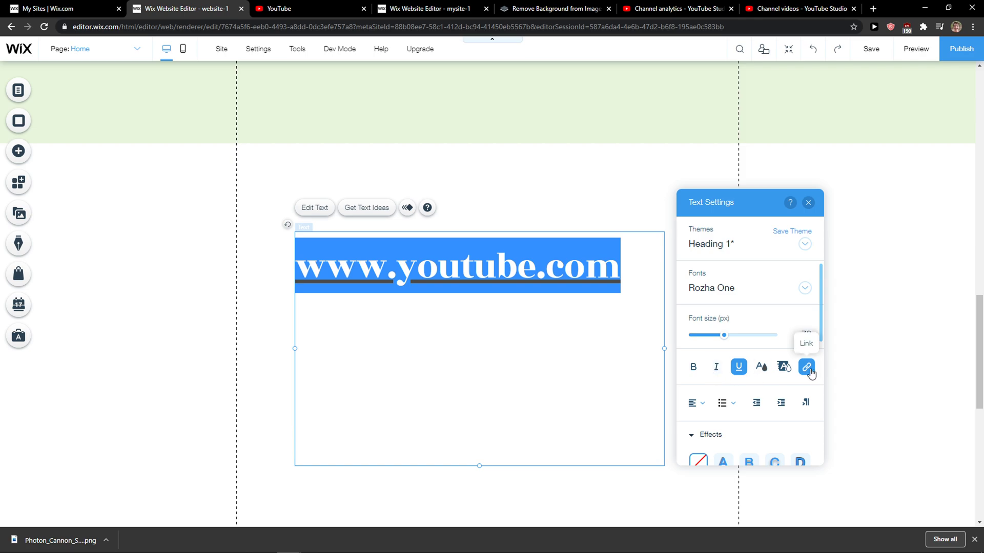
pyautogui.click(807, 367)
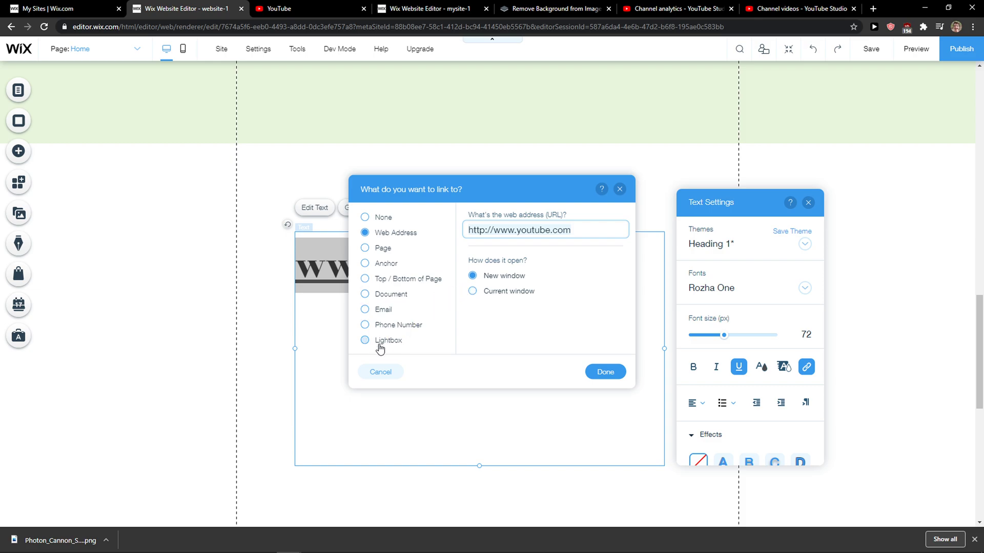
pyautogui.moveTo(702, 152)
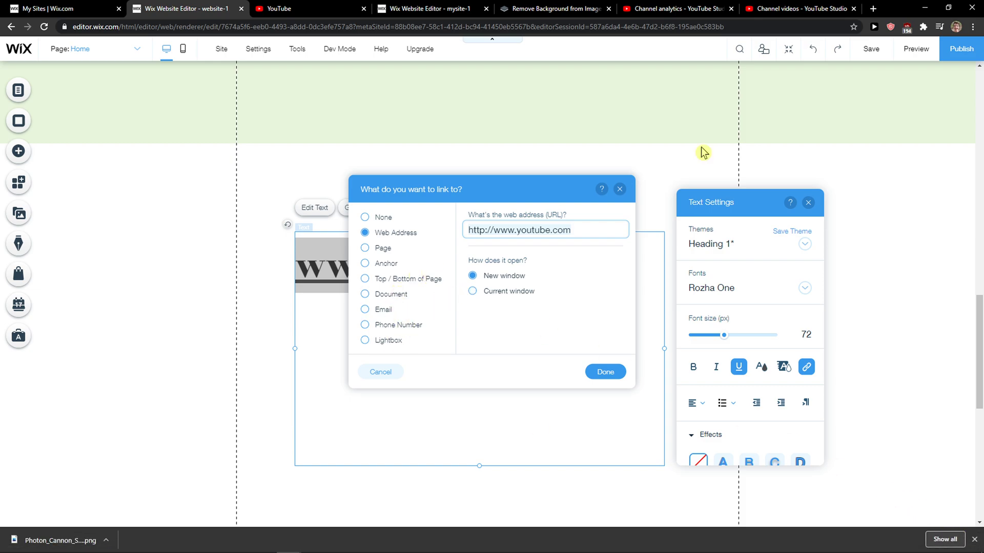